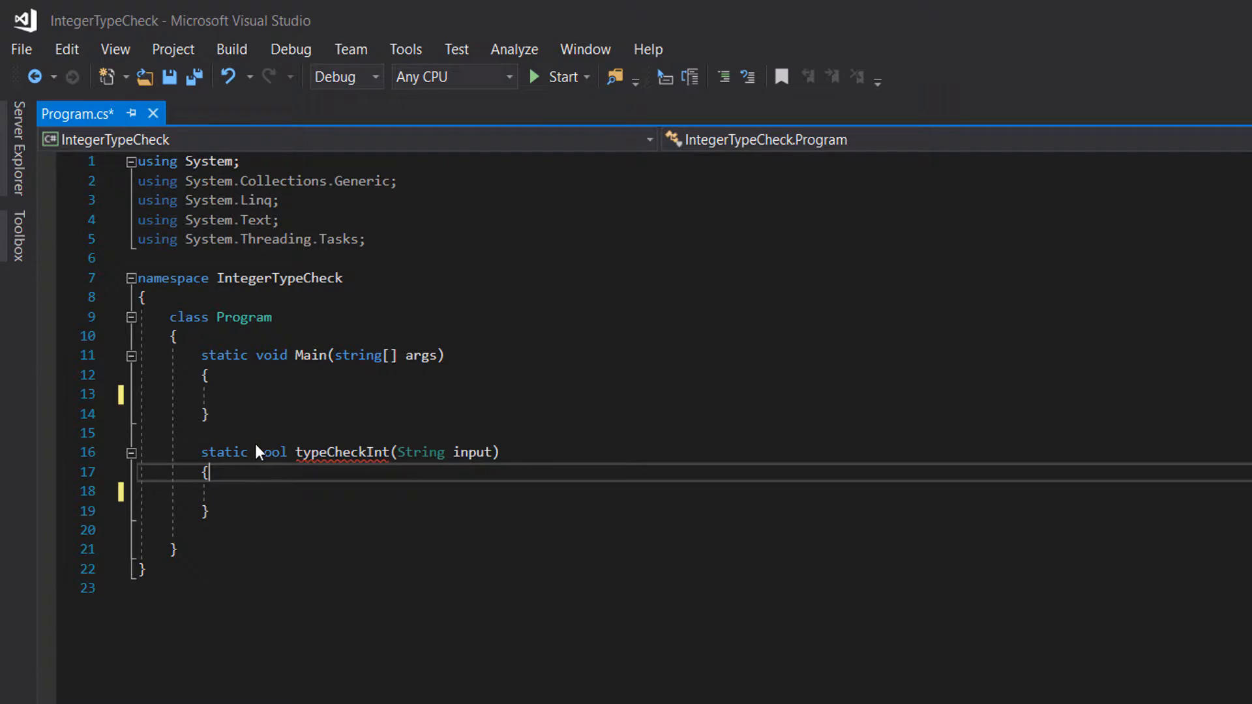
- Place the cursor inside typeCheckInt to write 'int number = 0;' and the int.TryParse return
double_click(341, 453)
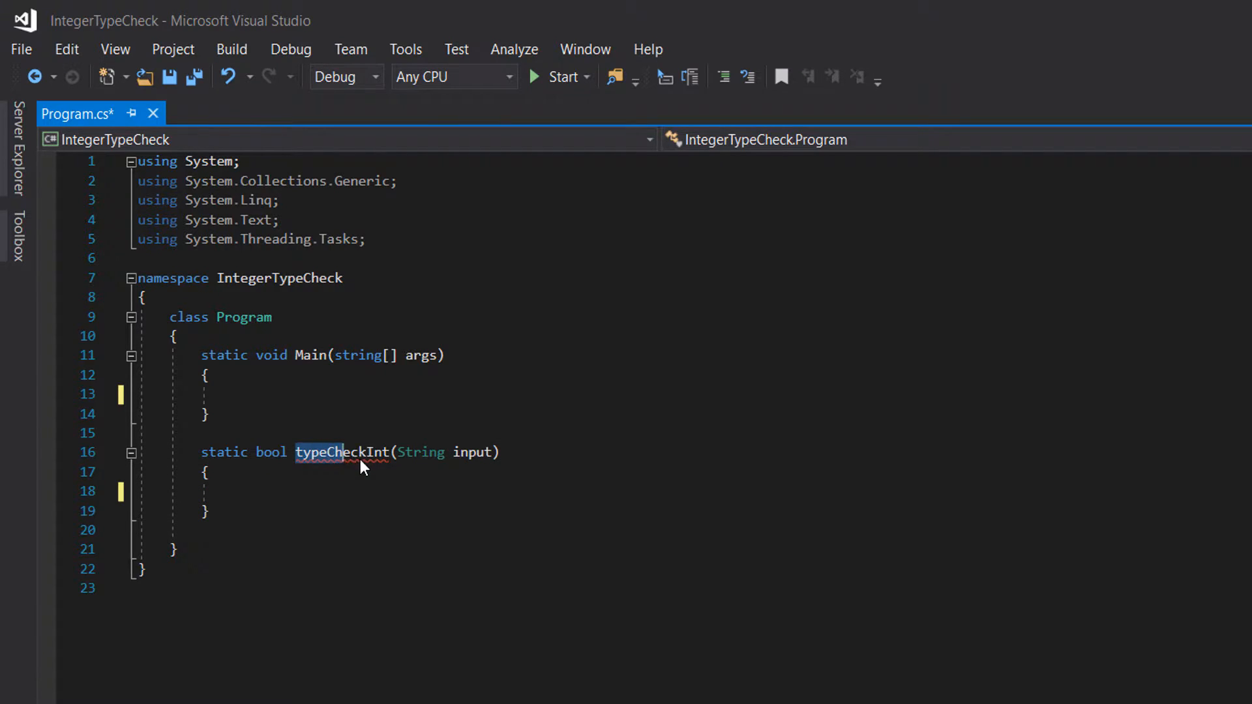
left_click(347, 478)
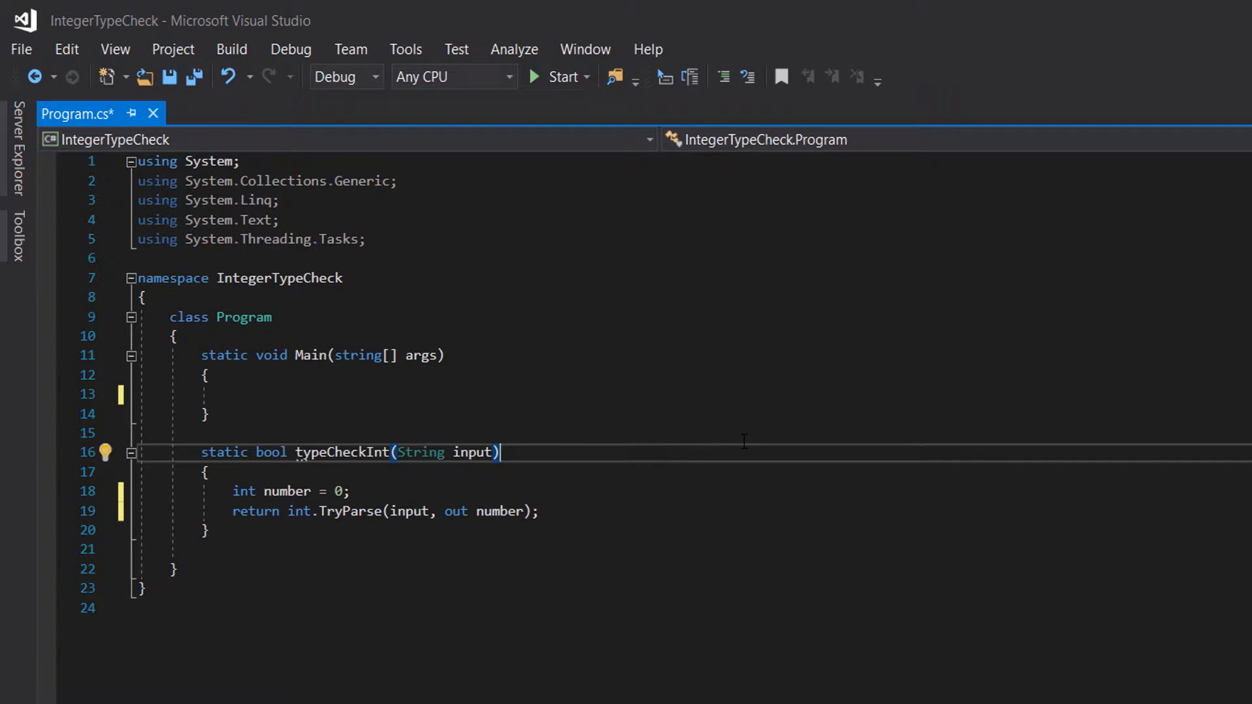
mouse_move(244, 491)
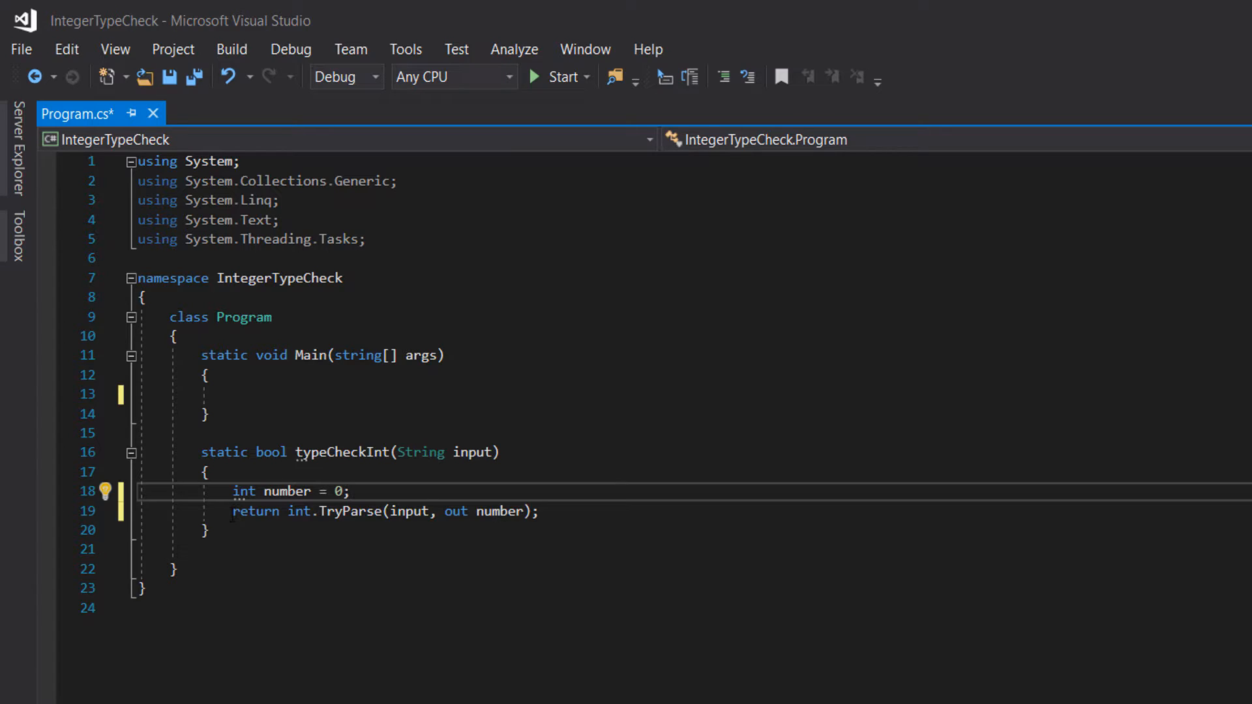
double_click(255, 512)
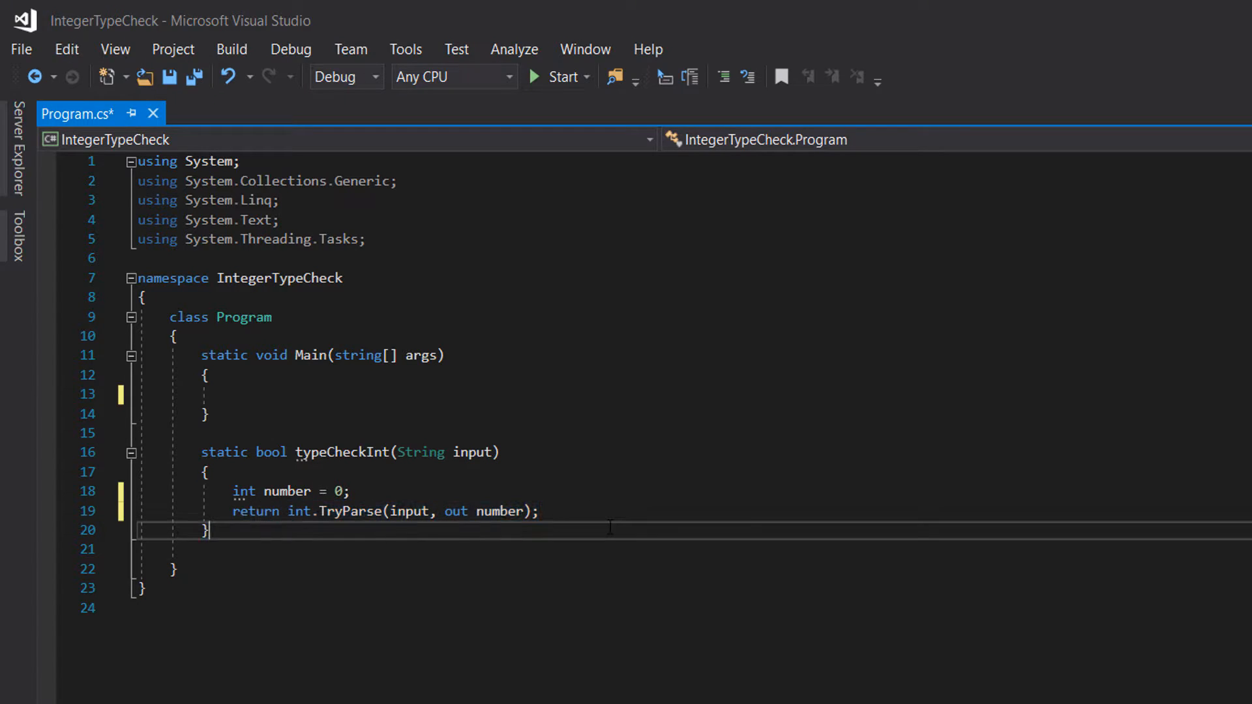
double_click(335, 511)
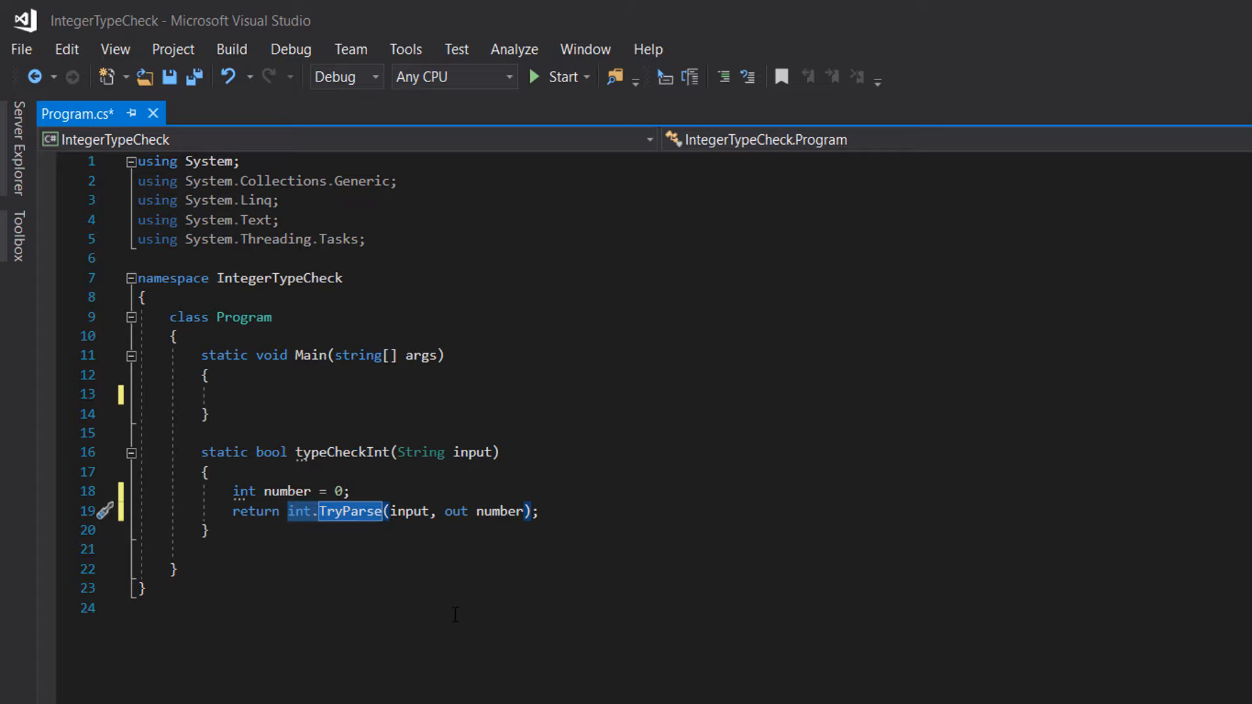
mouse_move(460, 309)
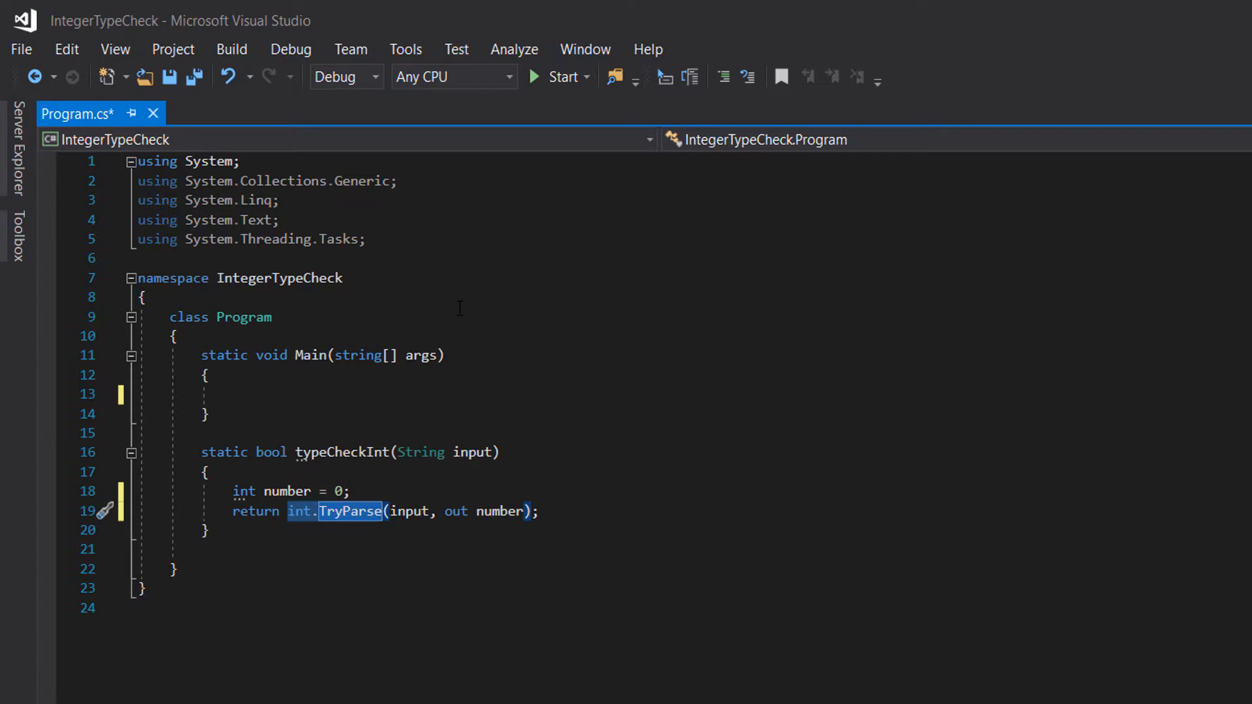
mouse_move(543, 480)
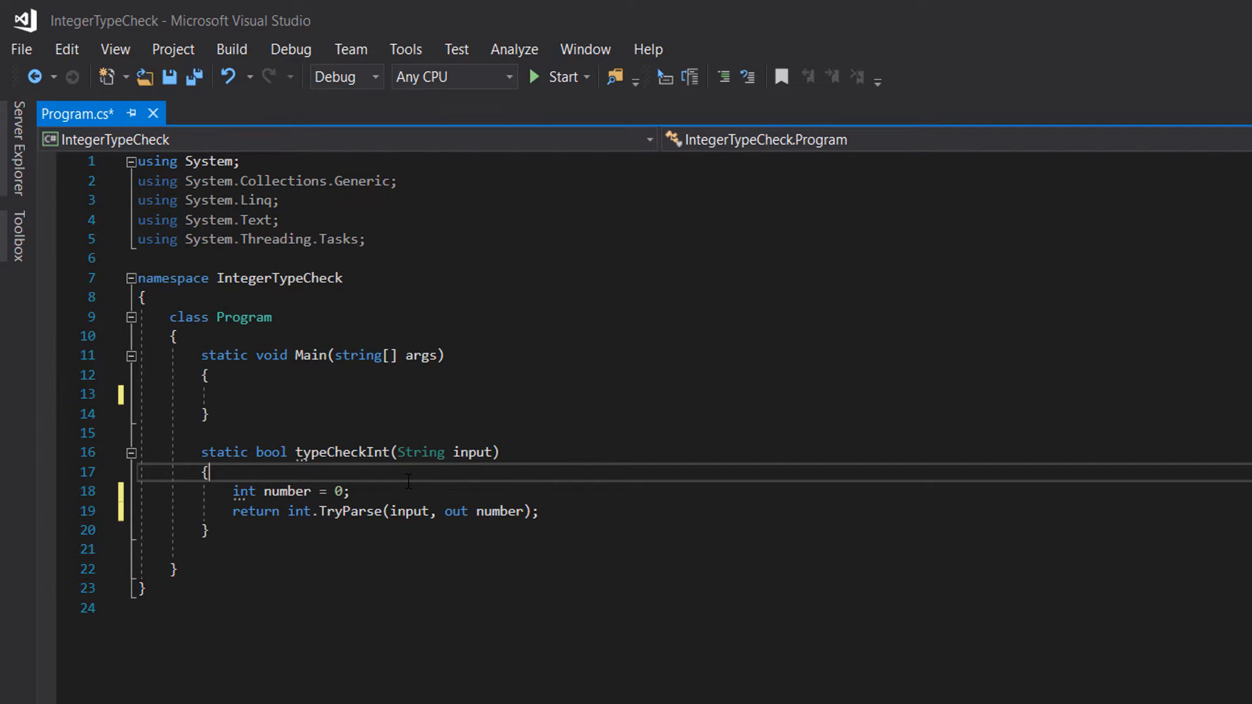
double_click(285, 492)
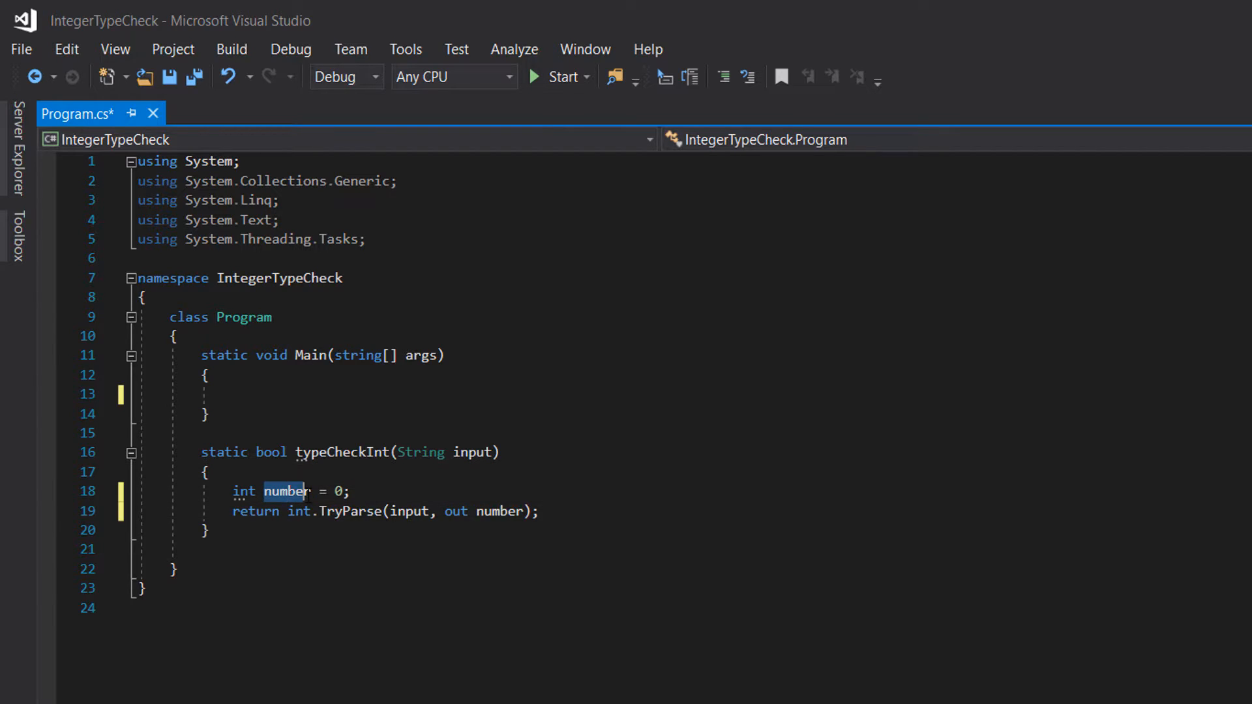
double_click(498, 511)
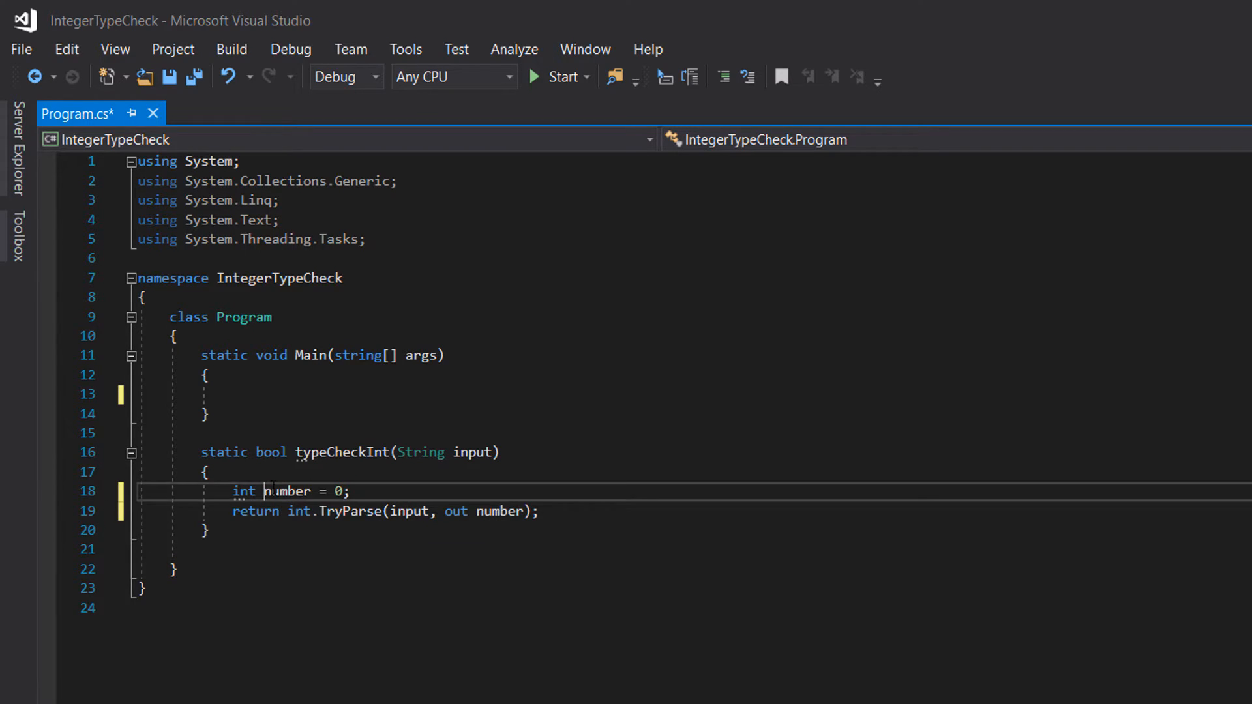
left_click(478, 512)
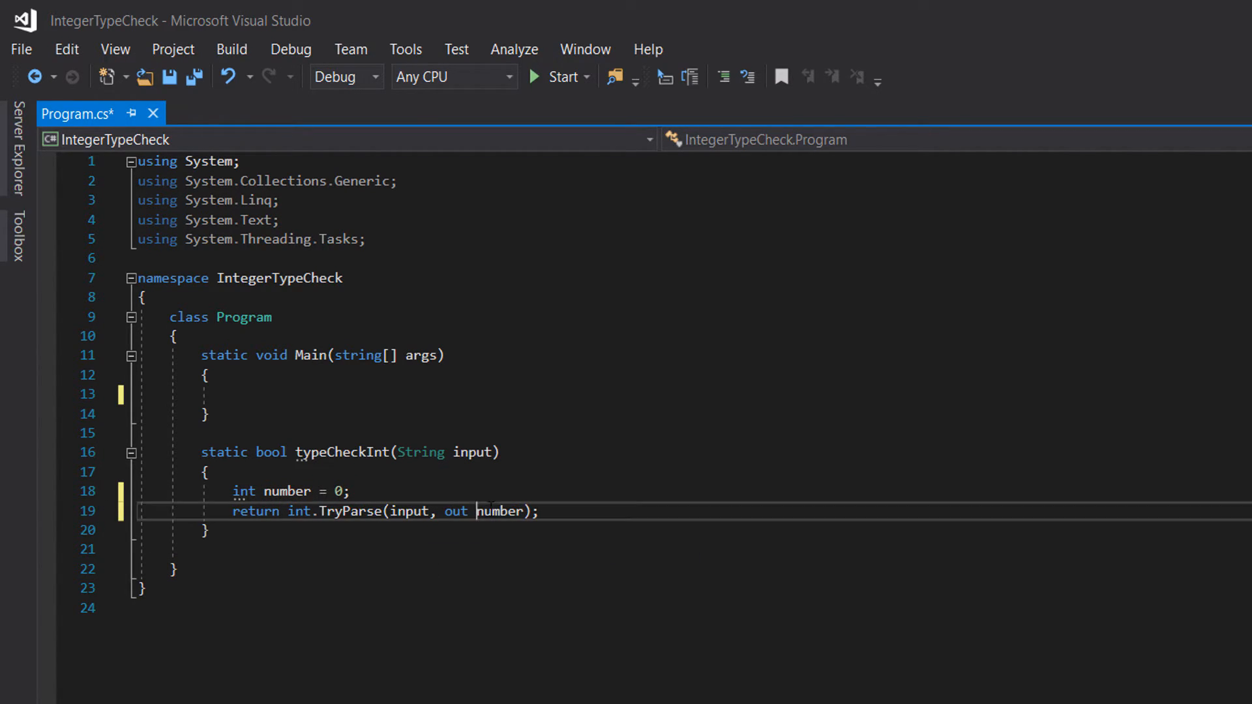
double_click(256, 511)
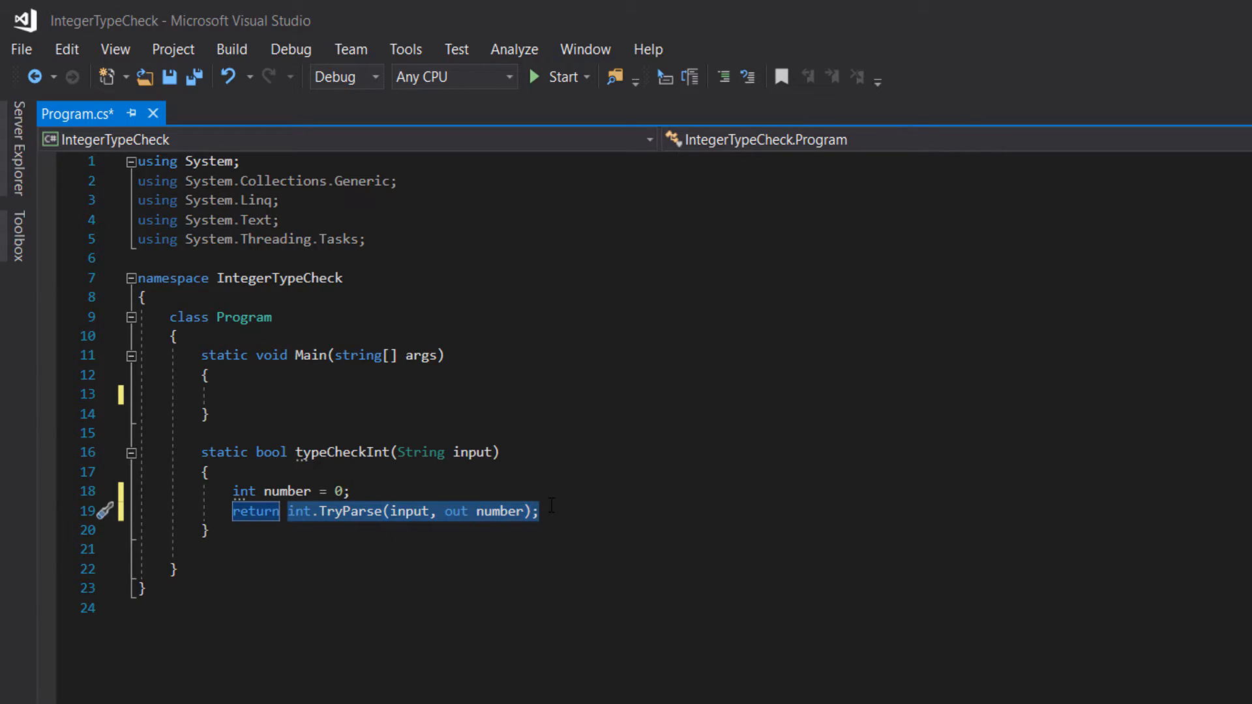
left_click(172, 569)
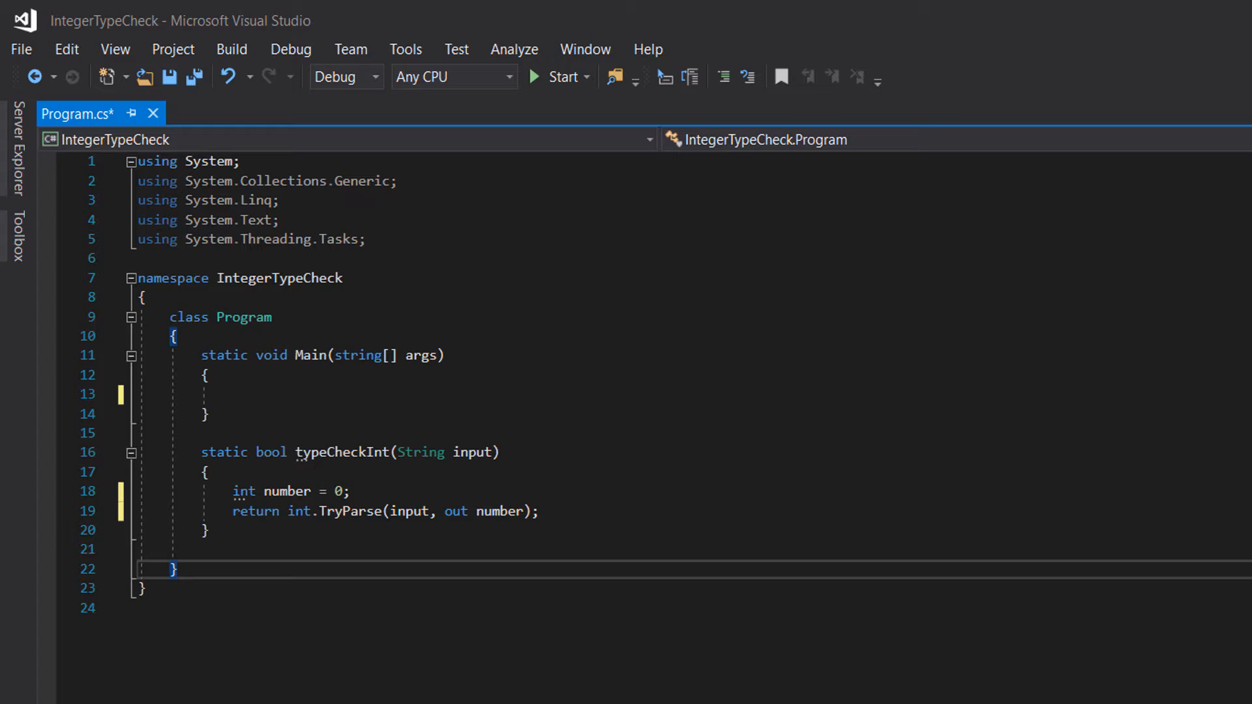
- Add Console.WriteLine(typeCheckInt("34")); to Main
type("Console.WriteLine(typeCheckInt(\"34\"));")
type("Console.ReadLine();")
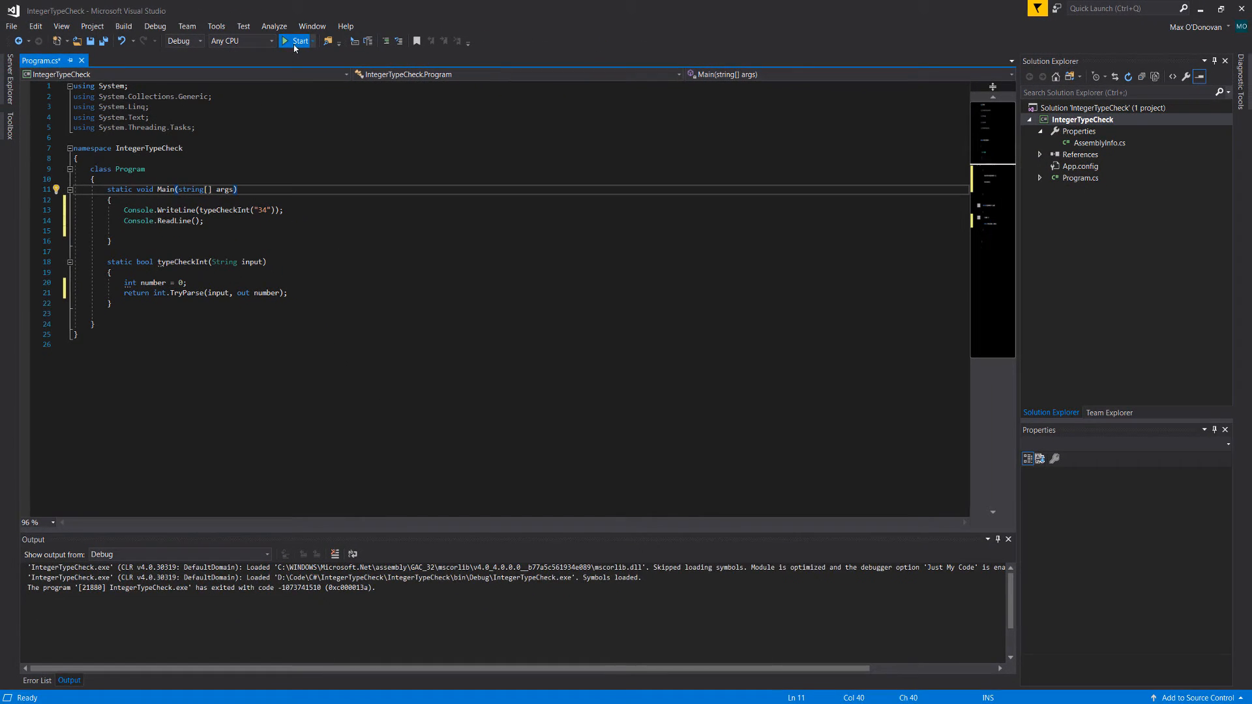
- Run the program on "34", see True in the console, and close it
left_click(296, 40)
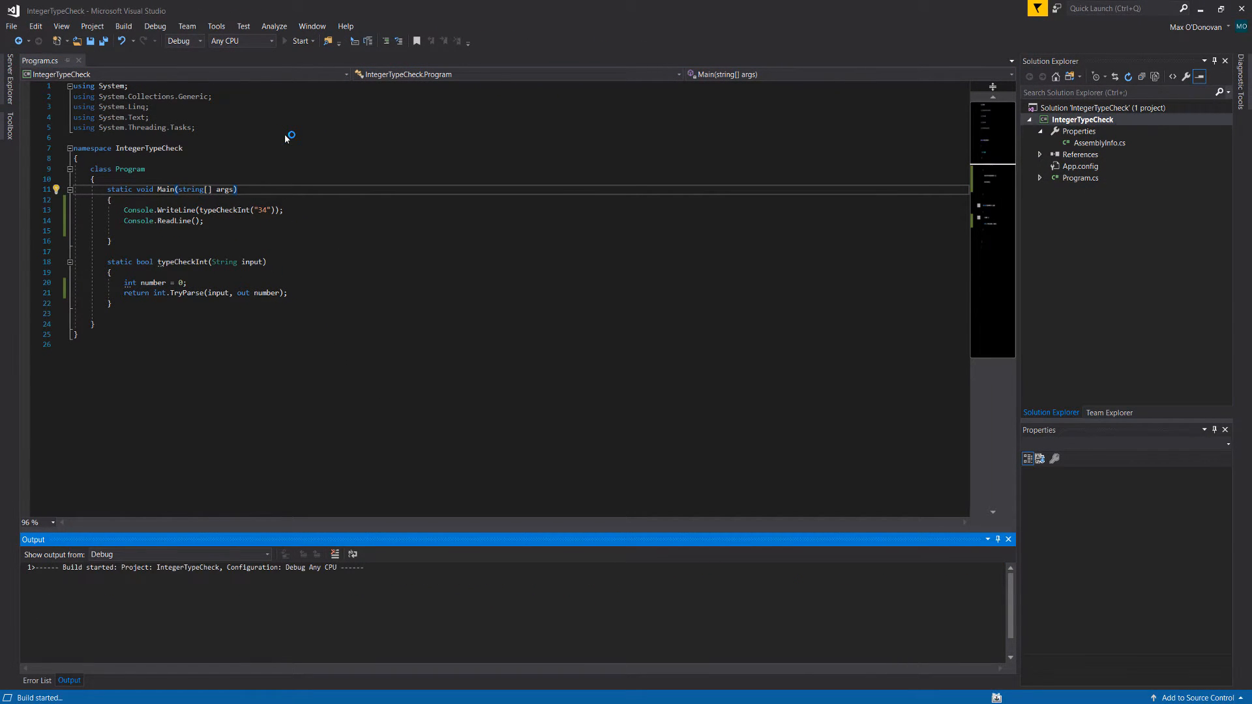
left_click(299, 41)
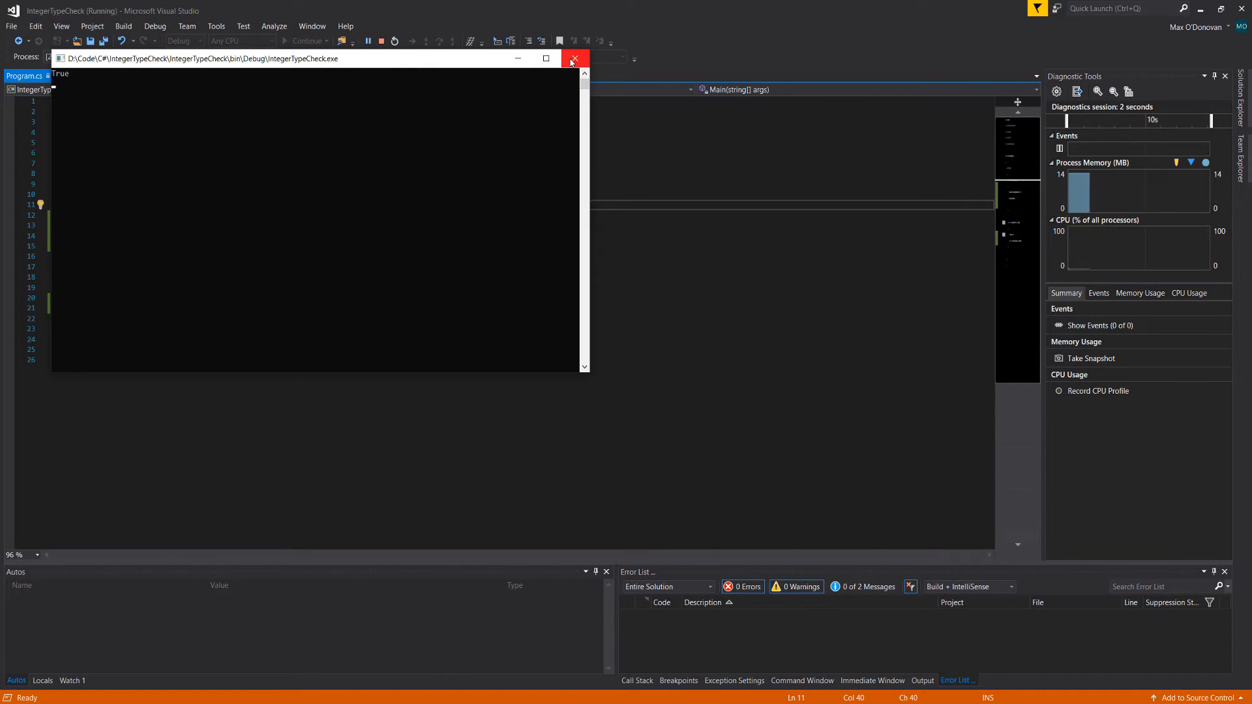
left_click(574, 59)
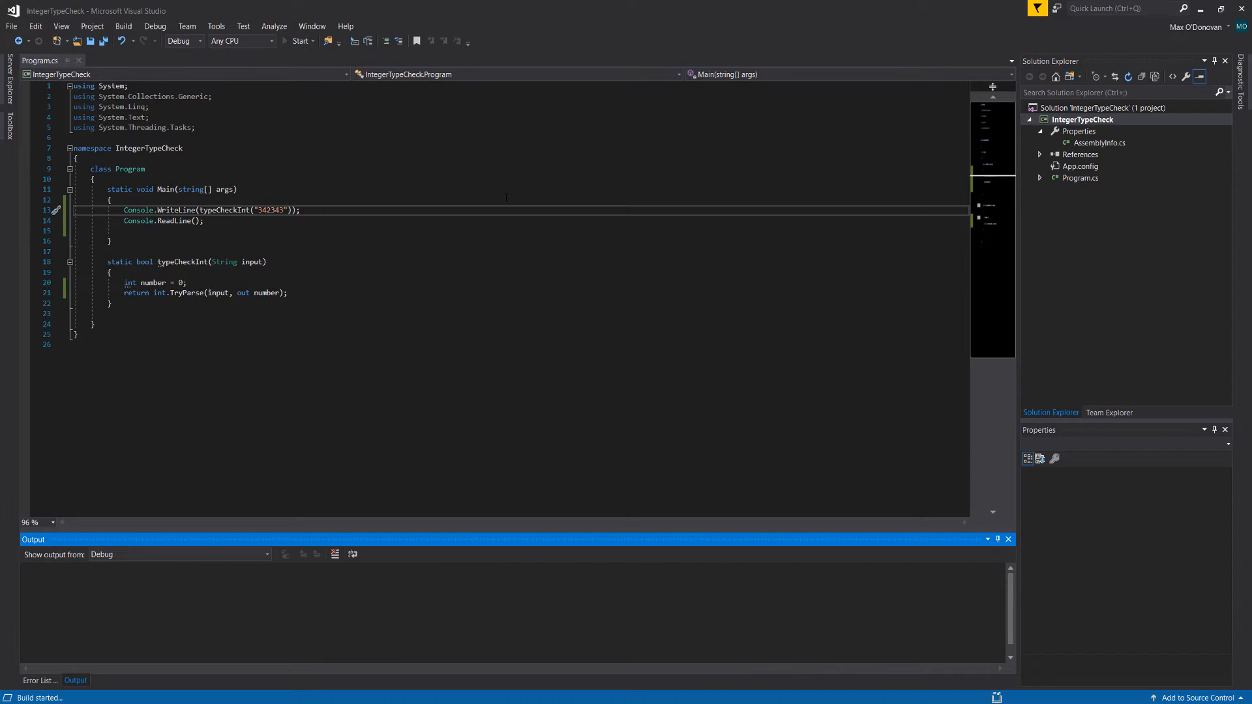
- Run again with "342343" printing True, then start a run with "-342343"
left_click(300, 40)
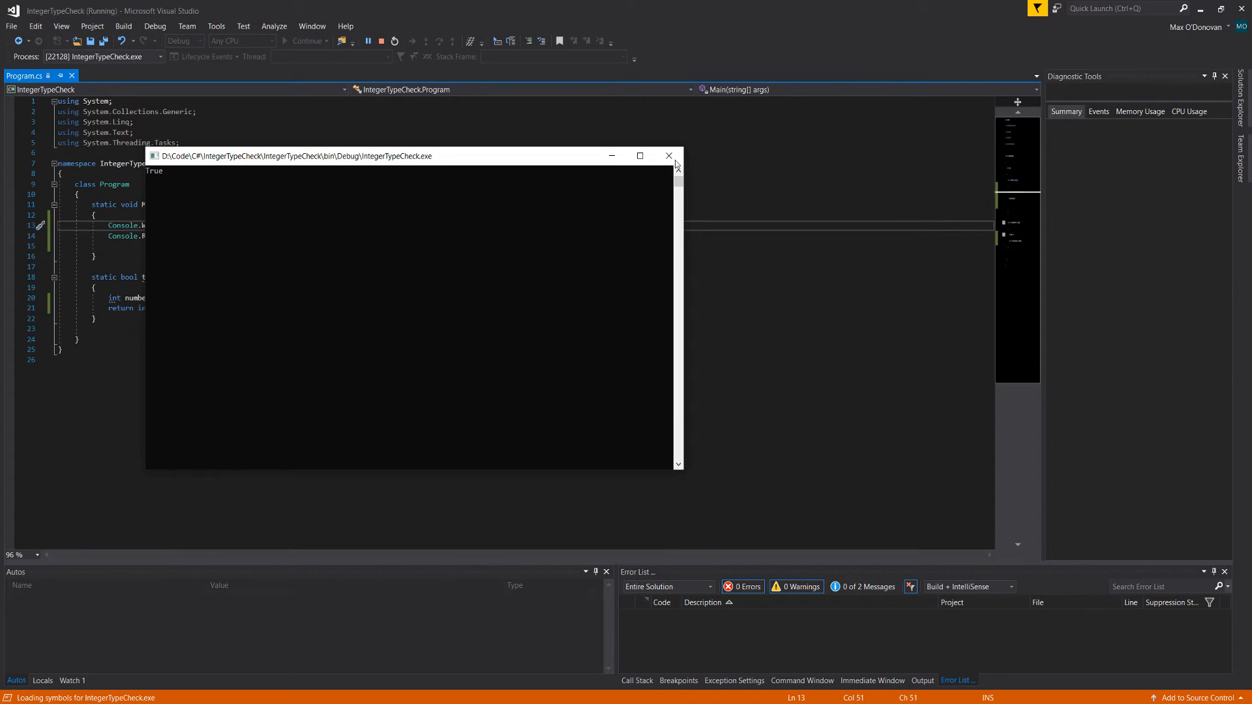
left_click(668, 156)
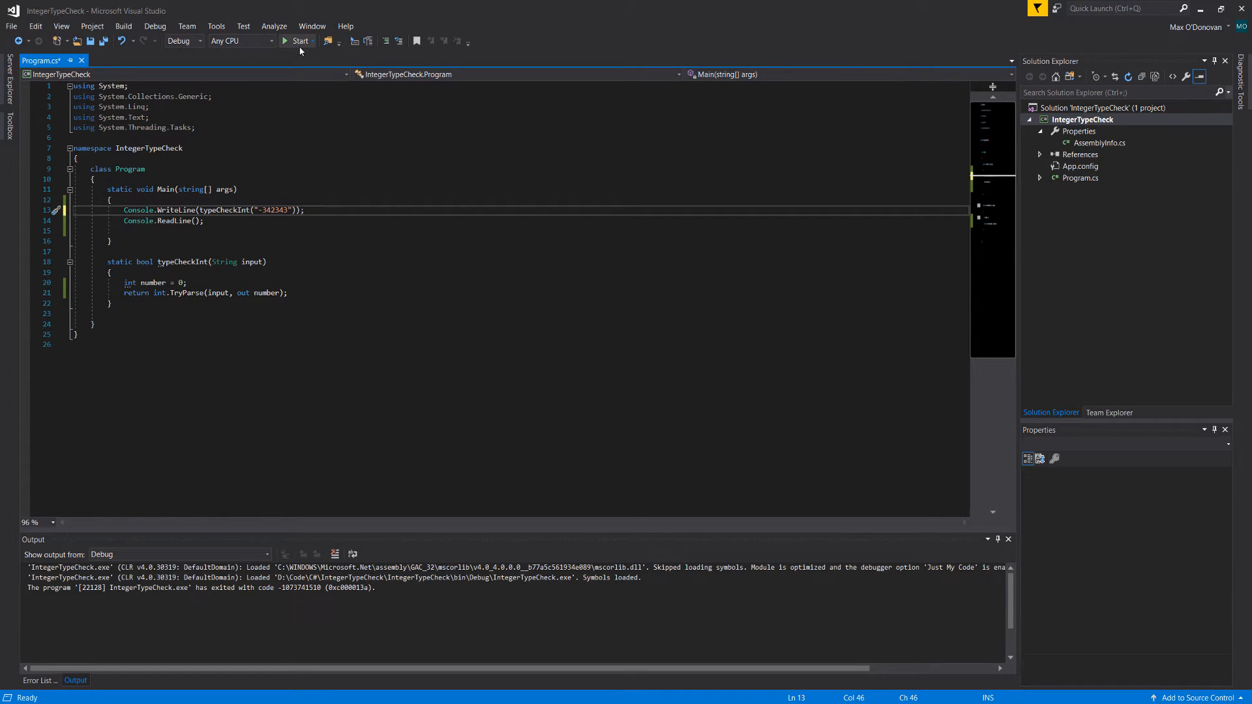
left_click(299, 41)
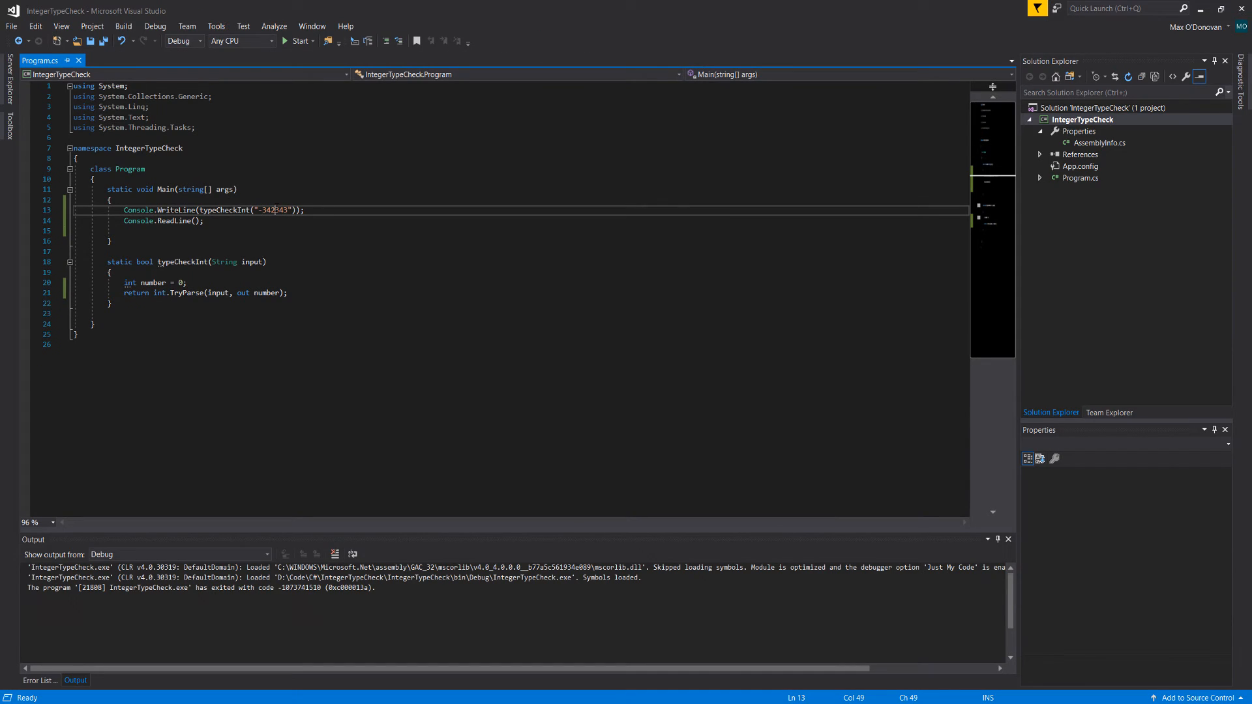
- Change the argument to the decimal "-342.343", run it and close the console
type(".")
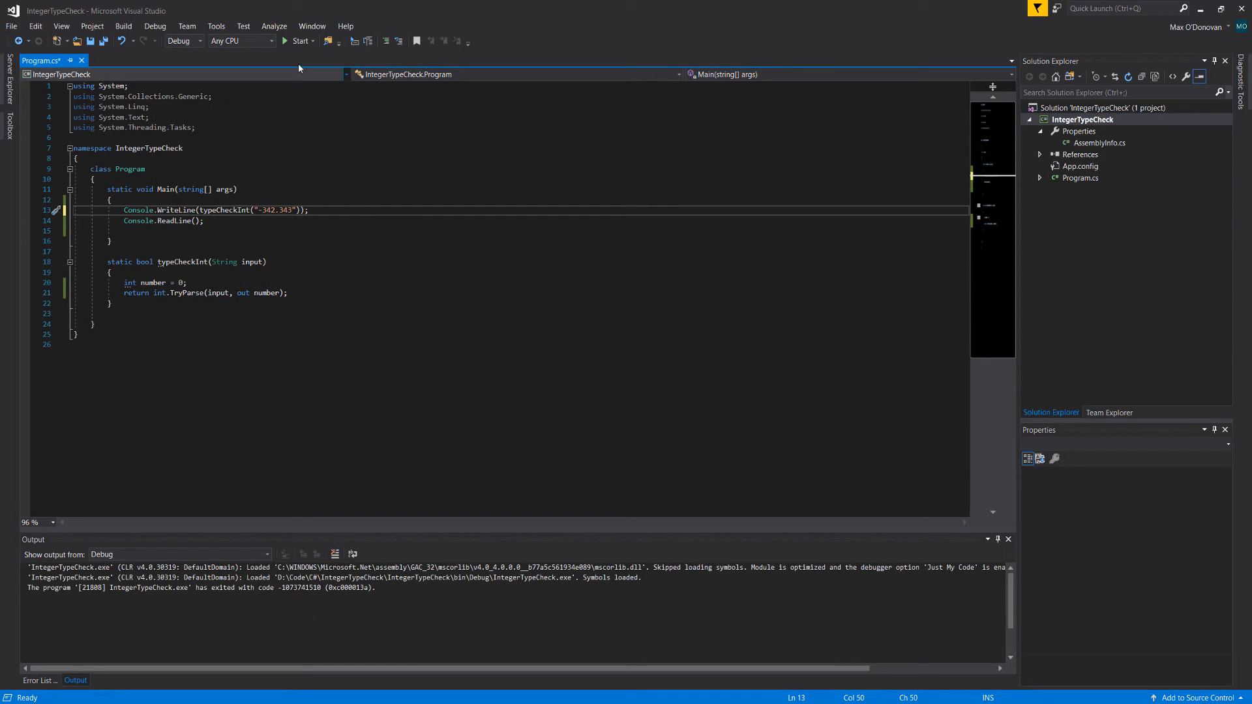
left_click(297, 40)
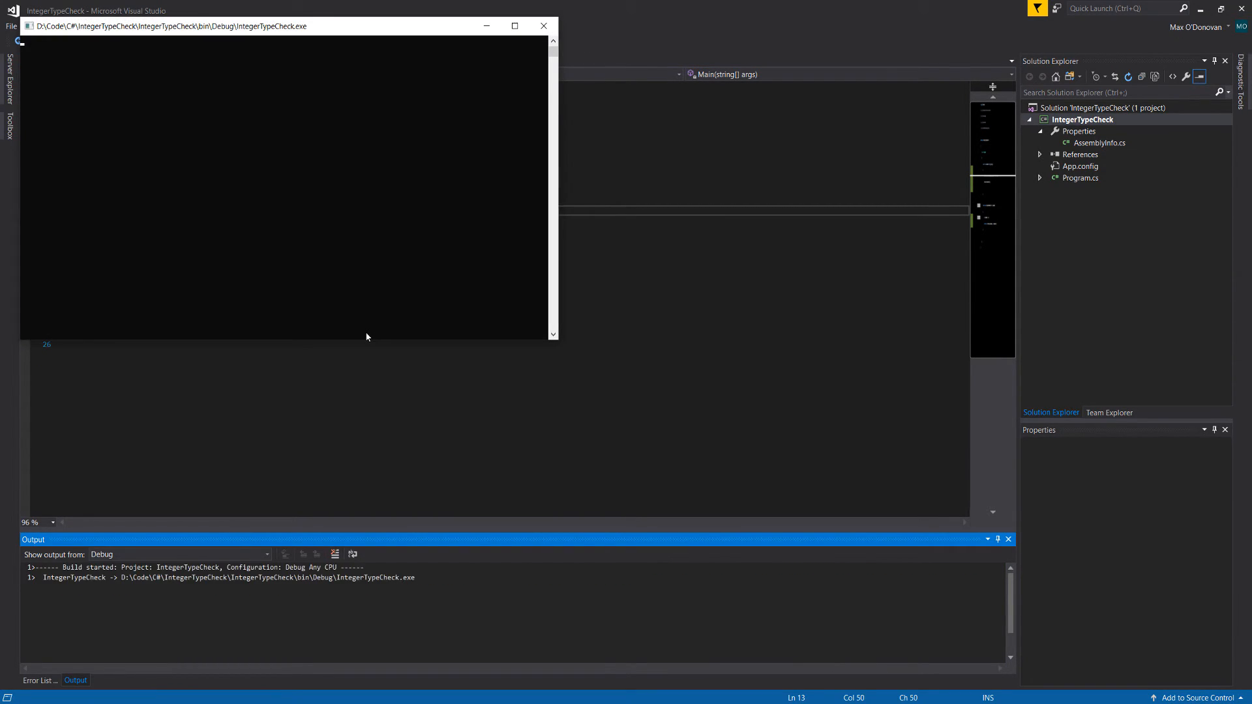
left_click(544, 26)
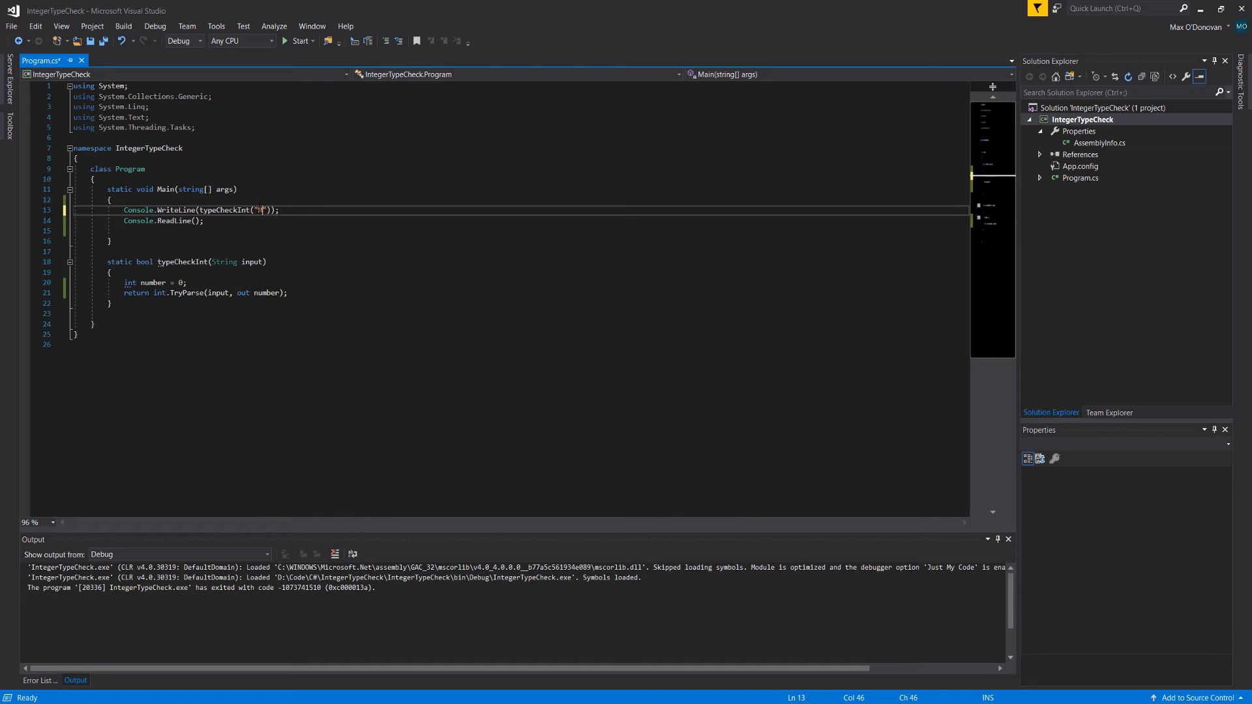
- Run with the plain word "Max", which prints False, and close the console
left_click(300, 40)
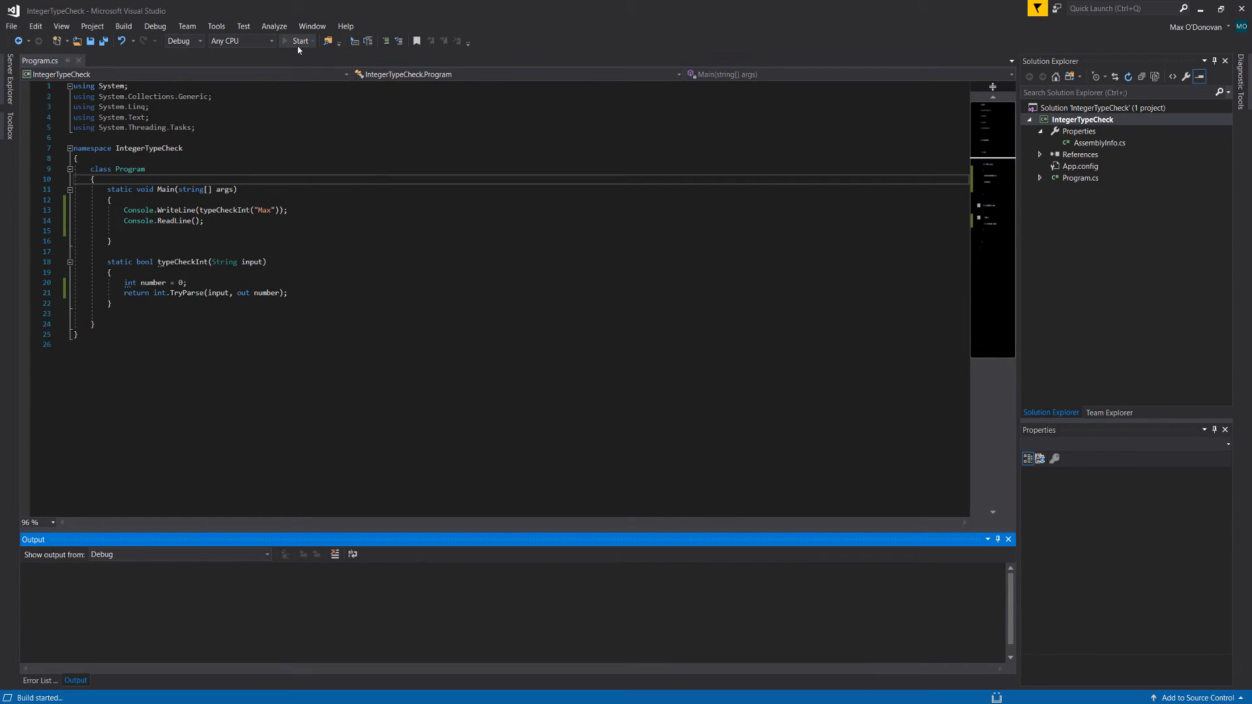
left_click(300, 41)
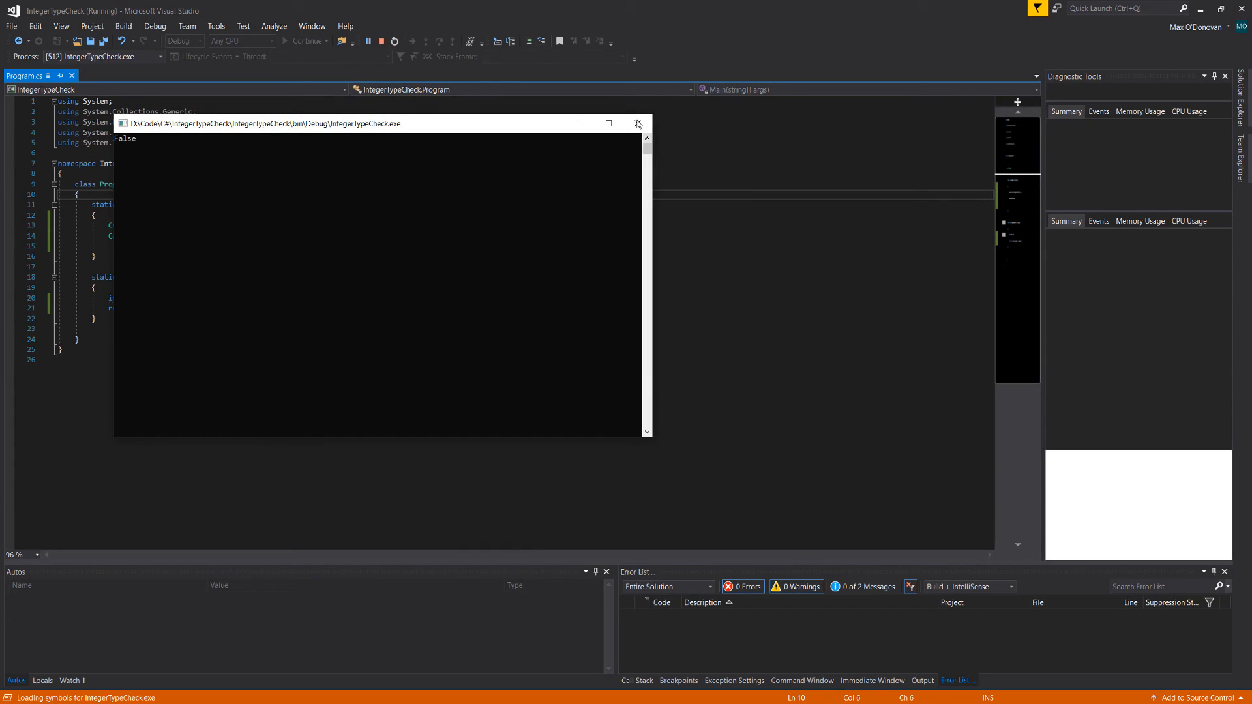
left_click(638, 124)
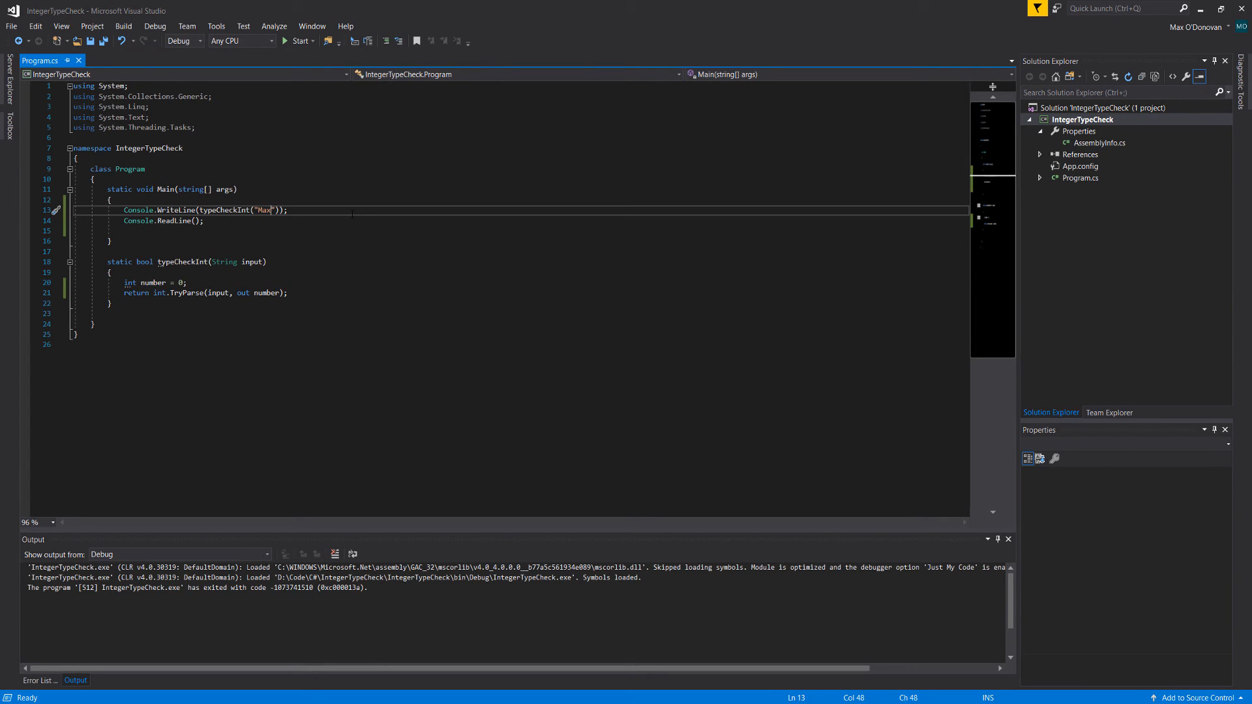
- Append 11223 to make "Max11223", run it and close the console
type("11223")
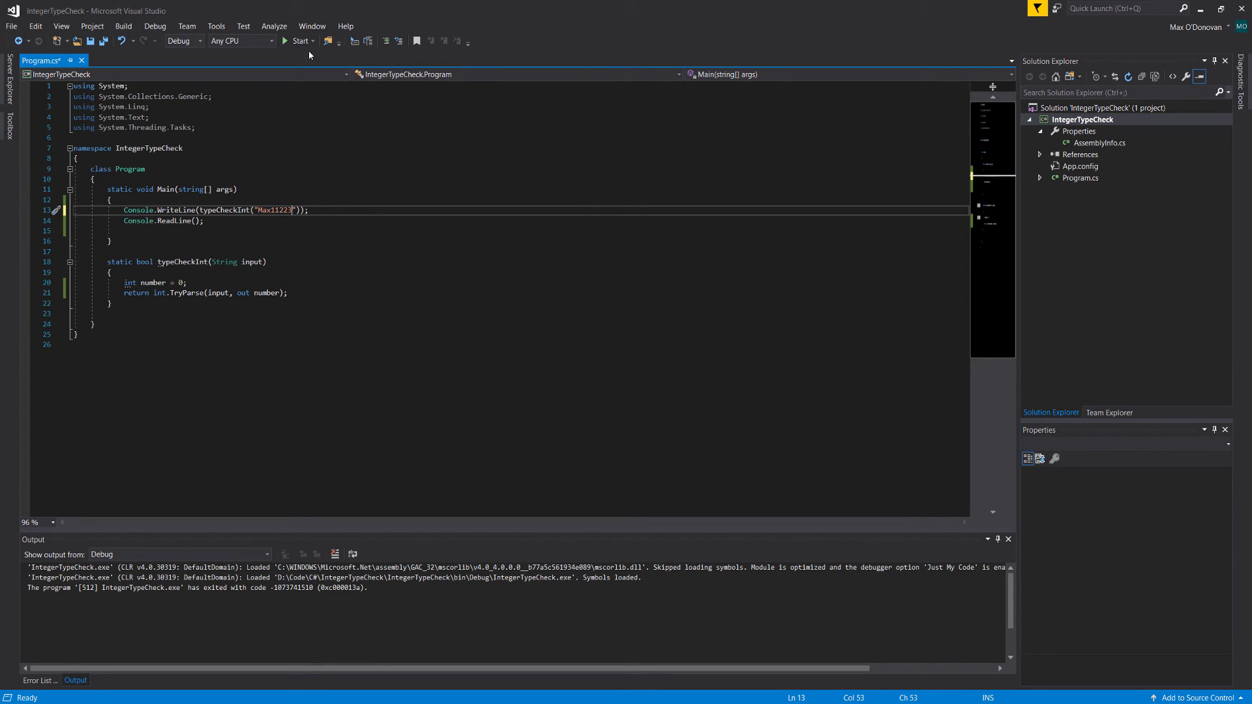
left_click(299, 41)
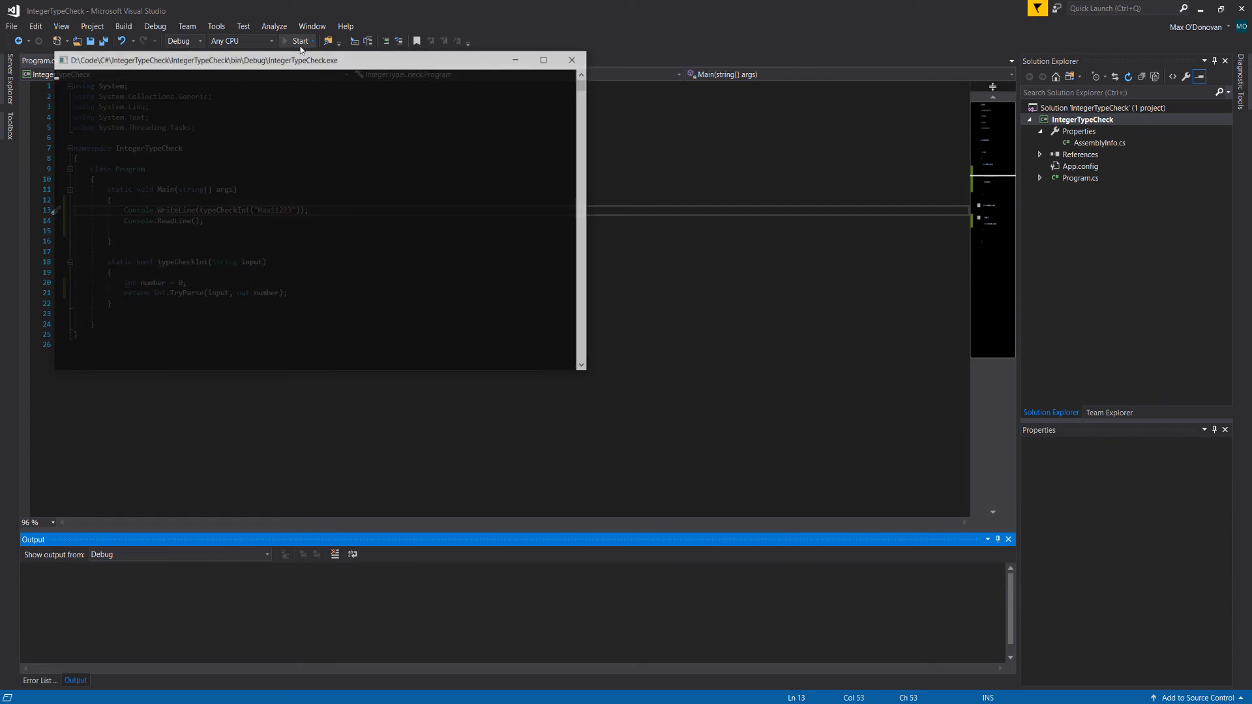
left_click(300, 40)
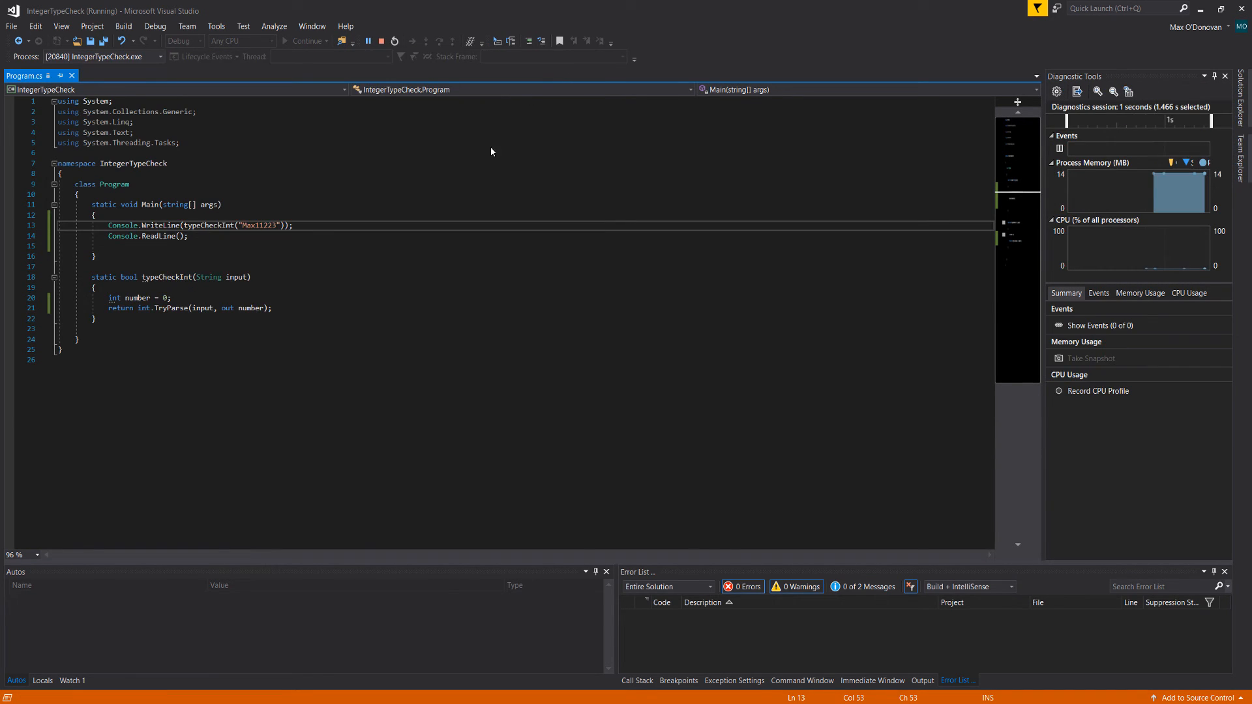
left_click(393, 40)
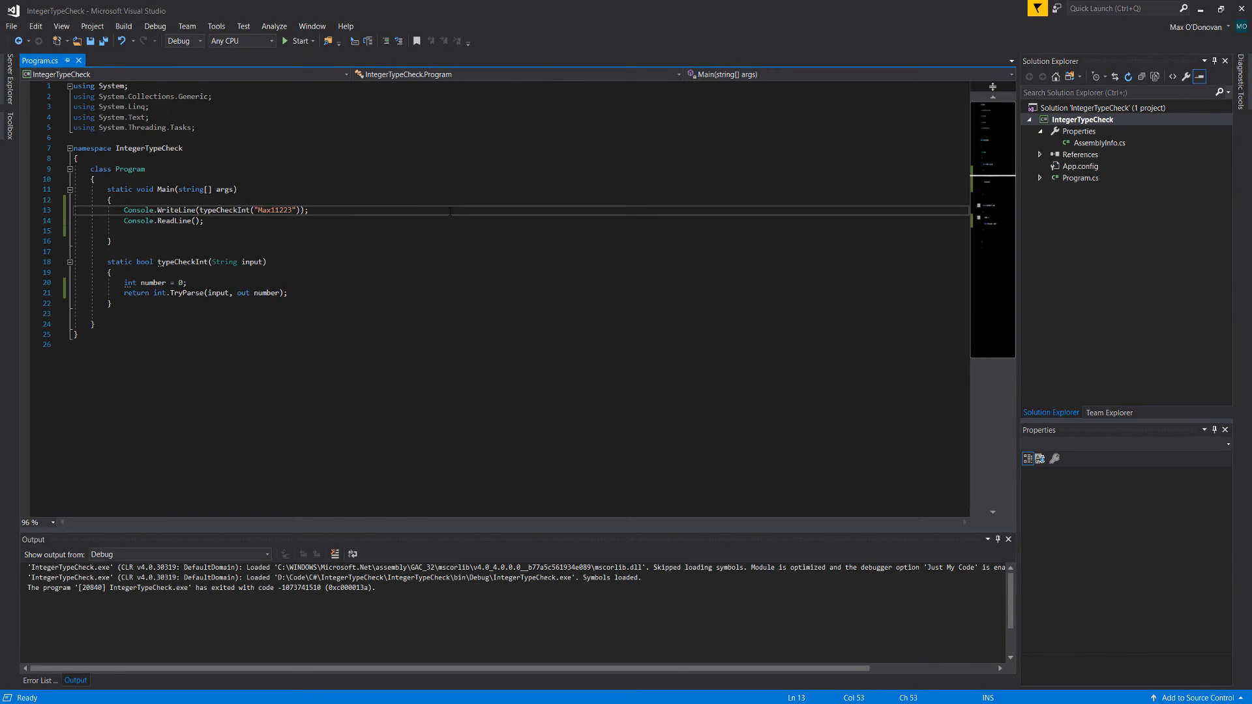